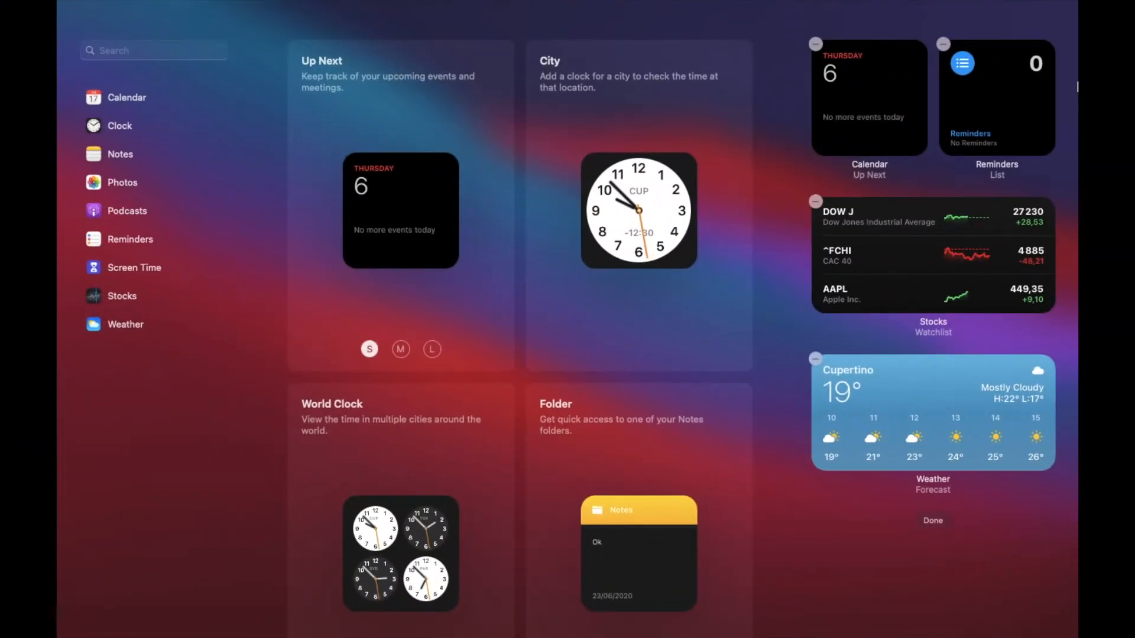
Scroll through the Notification Center widgets and enter Edit Widgets mode
scroll("down", 3)
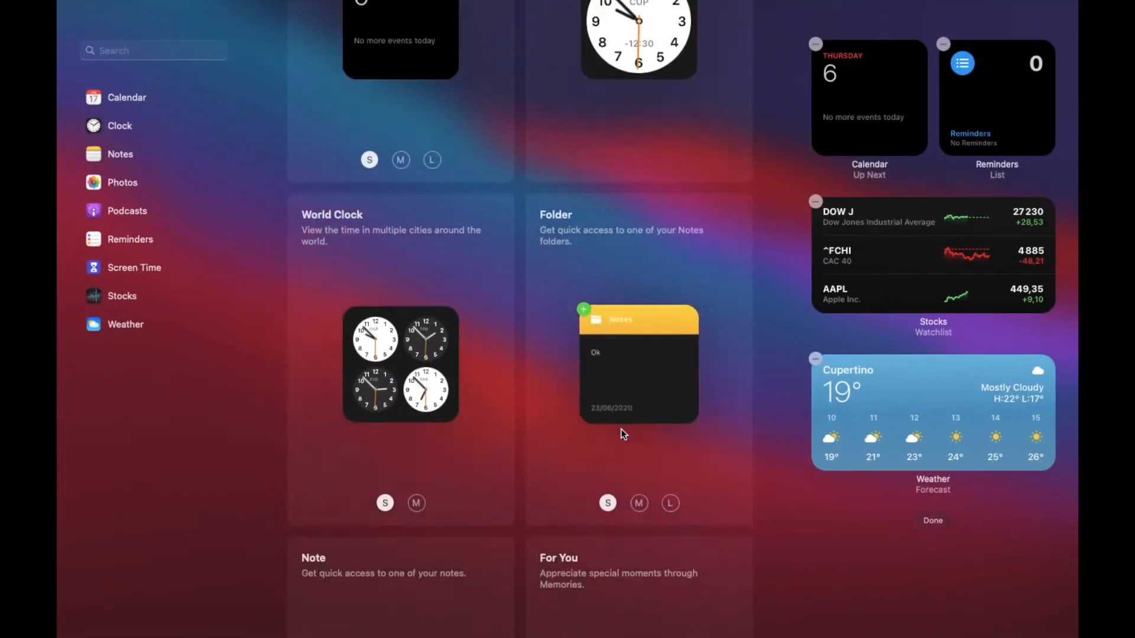
scroll("down", 3)
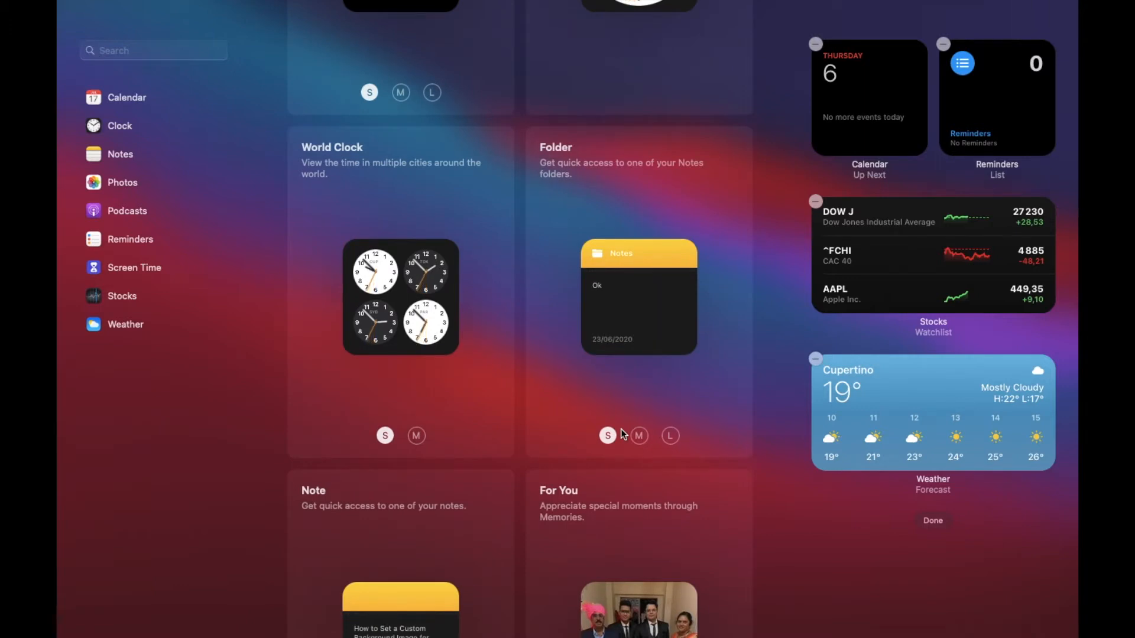
scroll("down", 3)
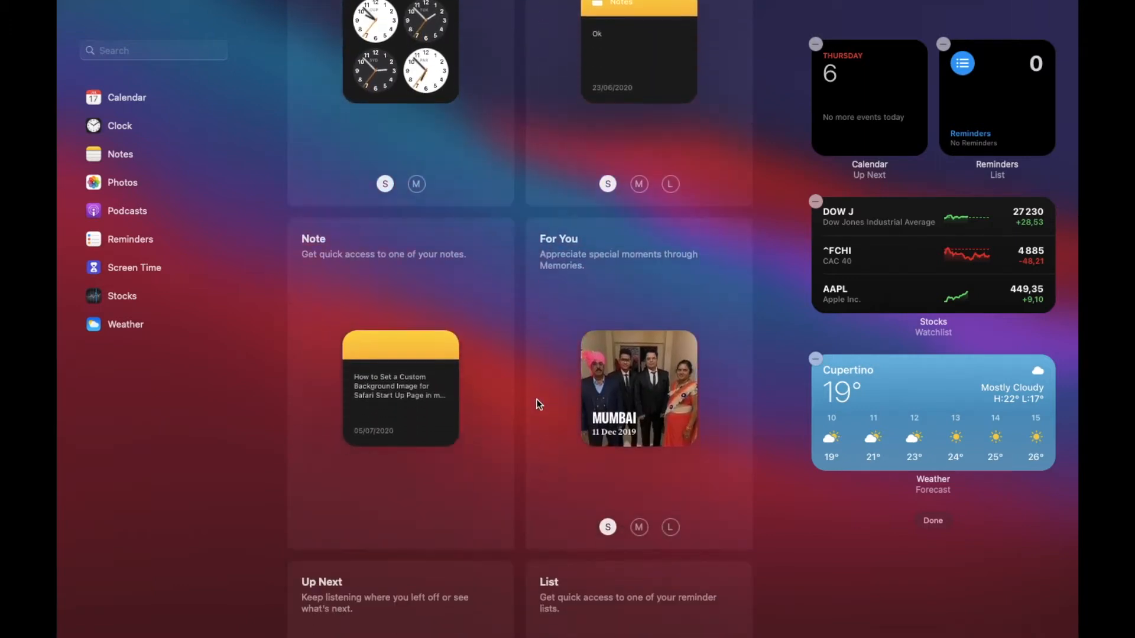
scroll("down", 3)
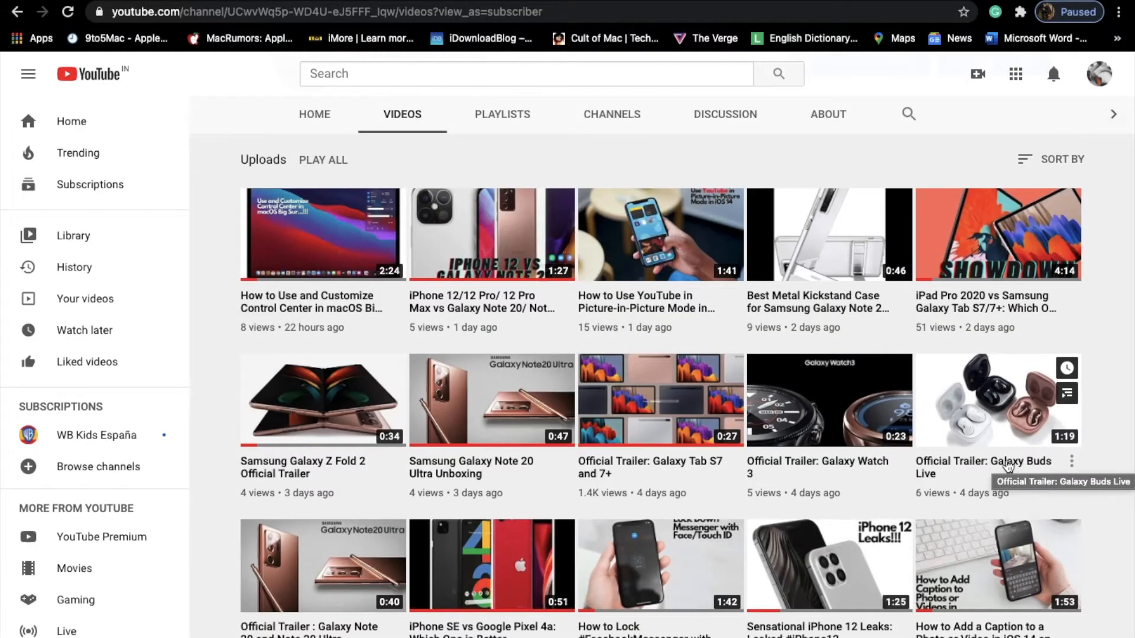
scroll("up", 3)
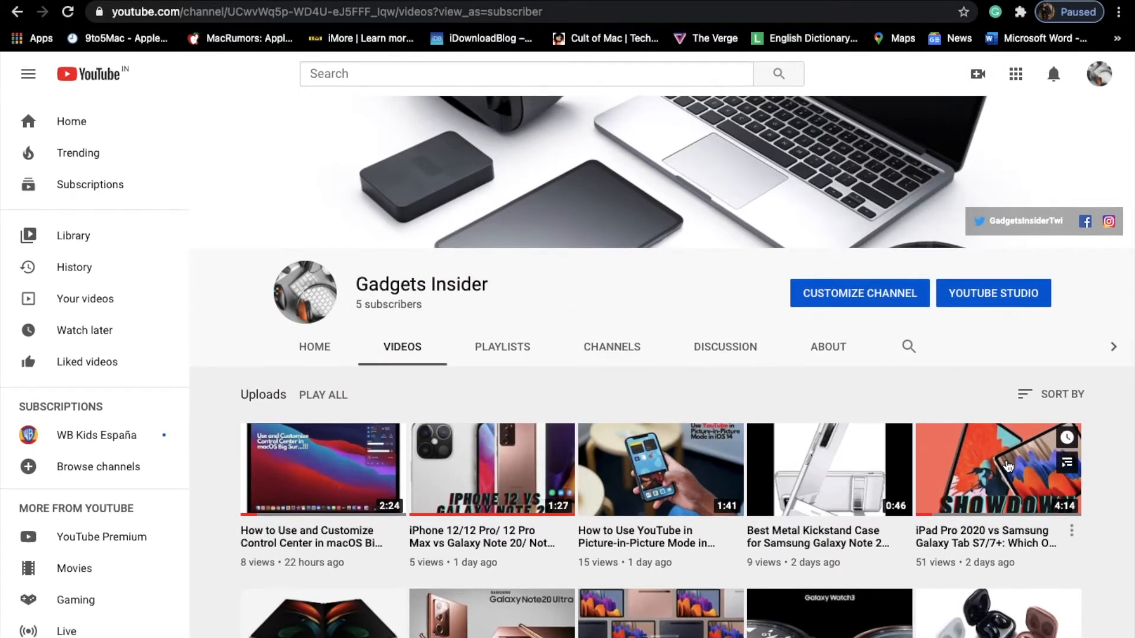
scroll("down", 3)
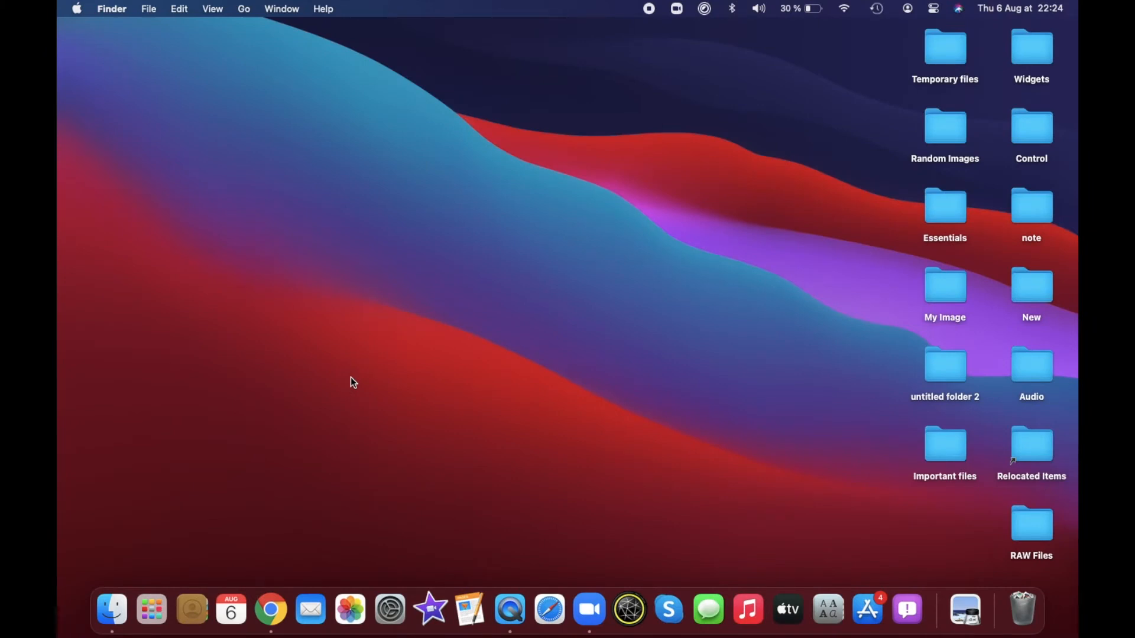
mouse_move(960, 141)
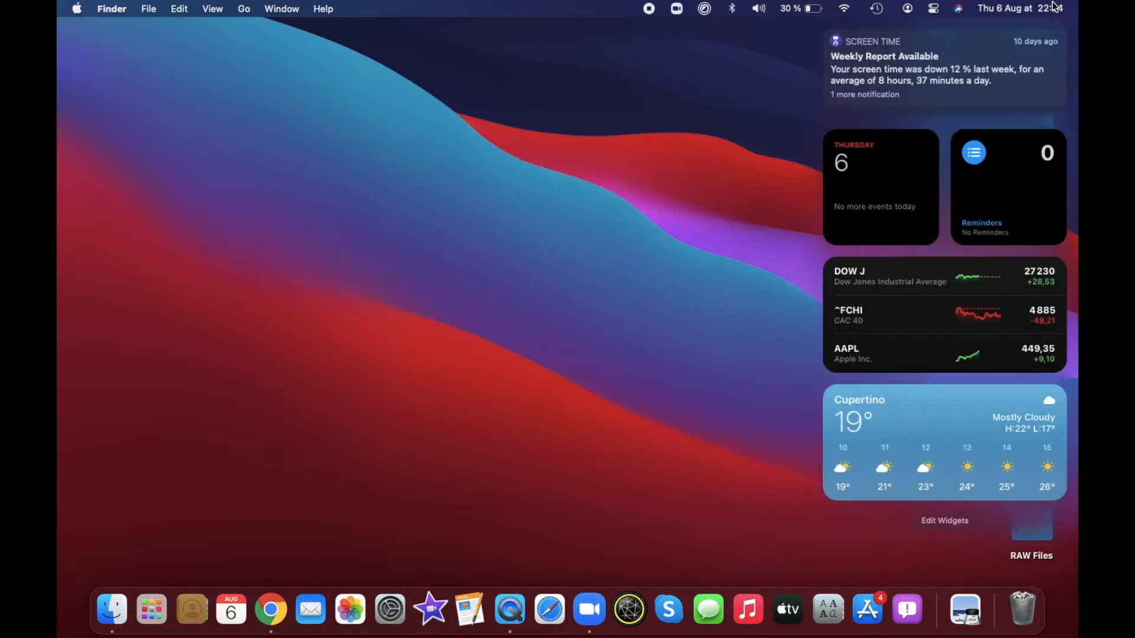
mouse_move(936, 260)
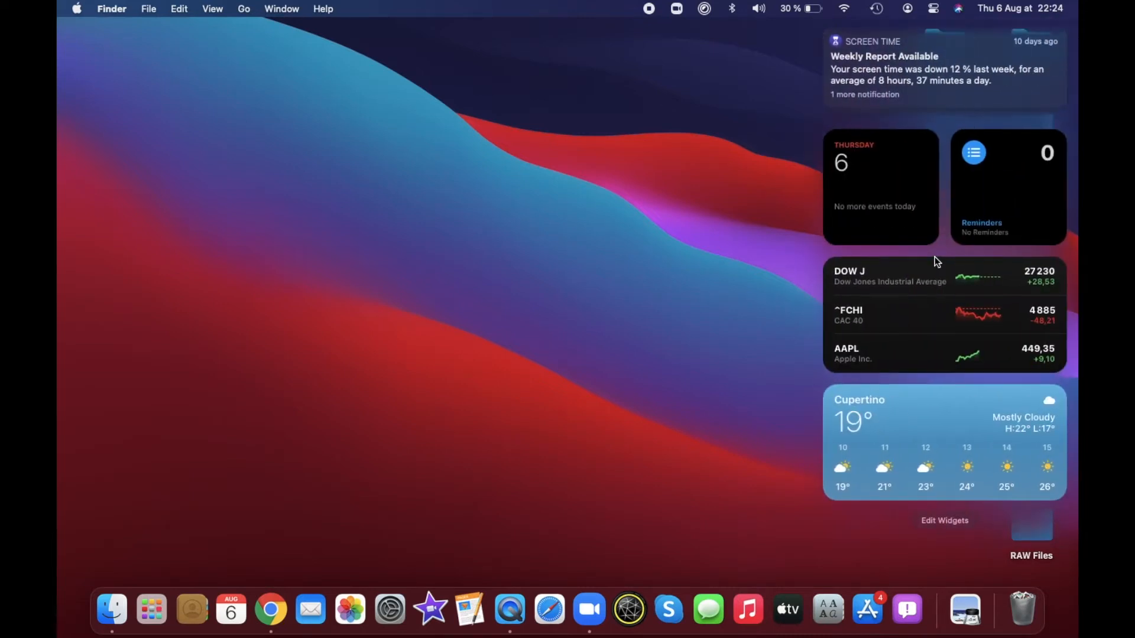
mouse_move(940, 307)
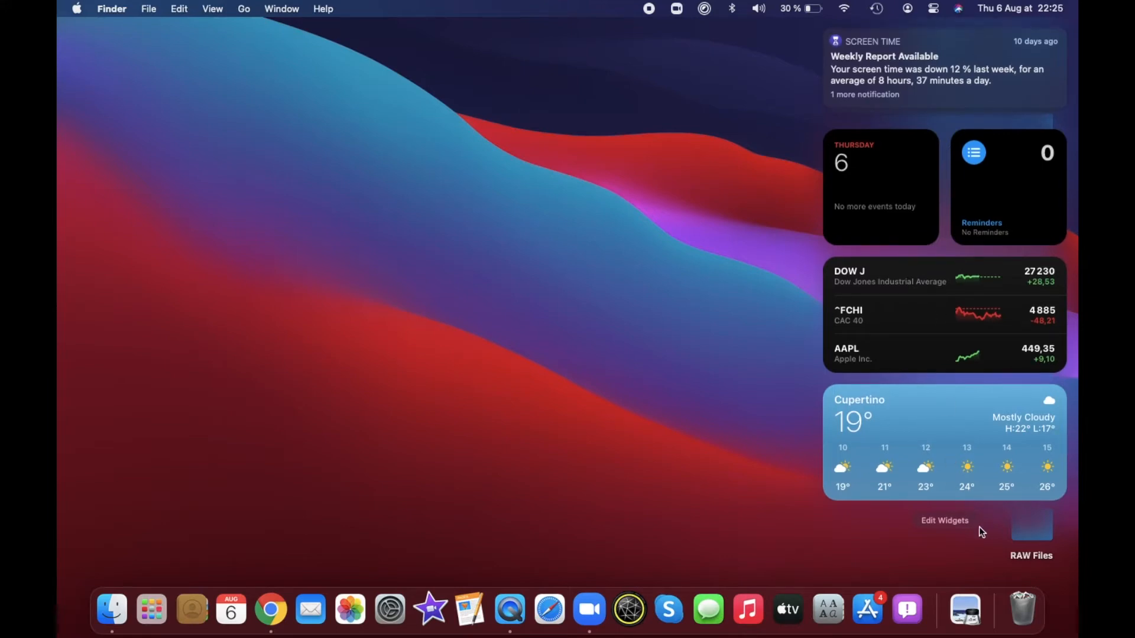
left_click(944, 520)
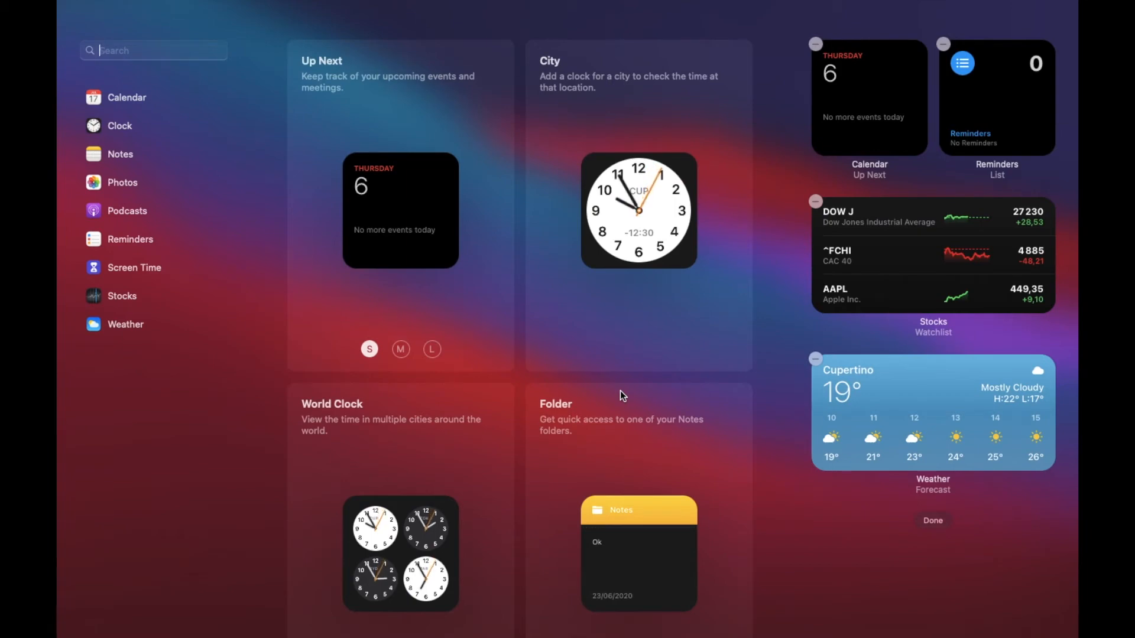
mouse_move(762, 384)
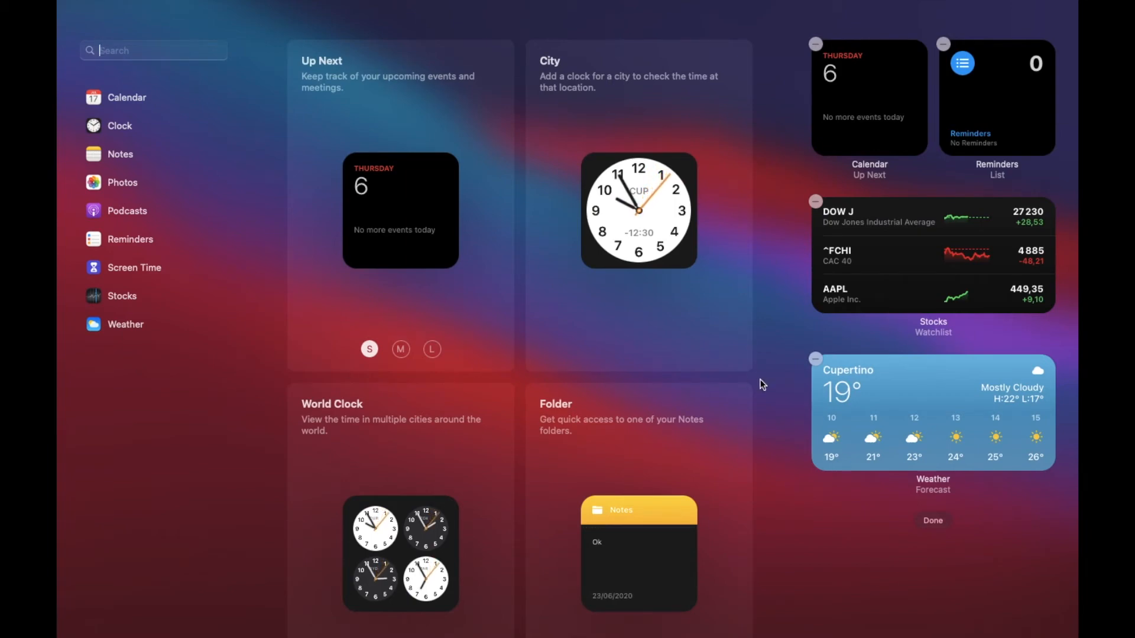
scroll("down", 3)
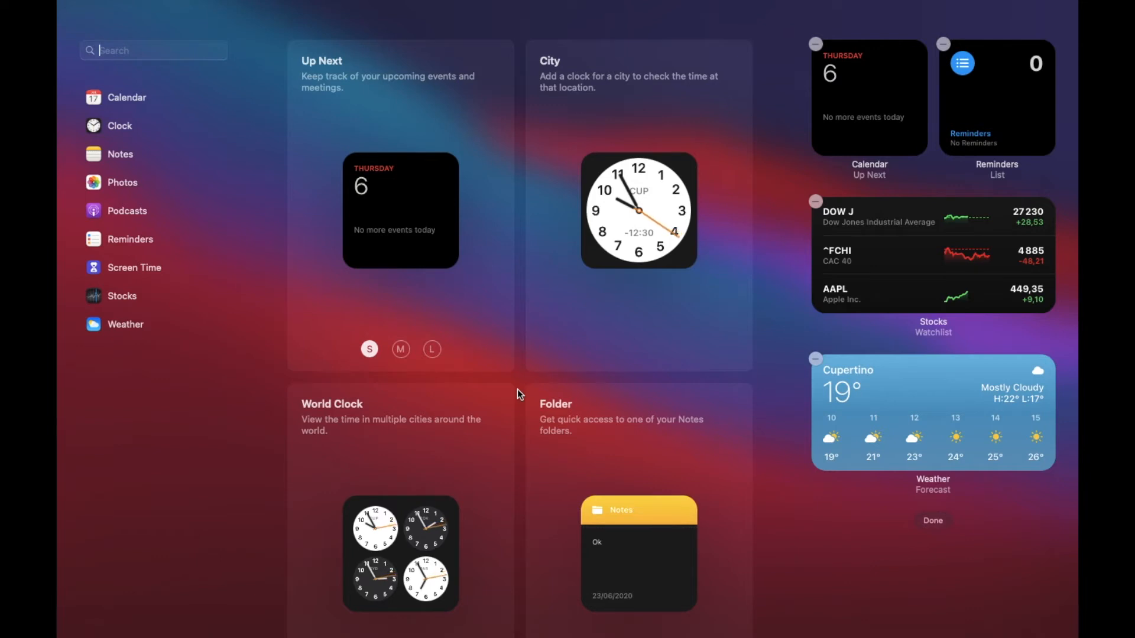
scroll("down", 3)
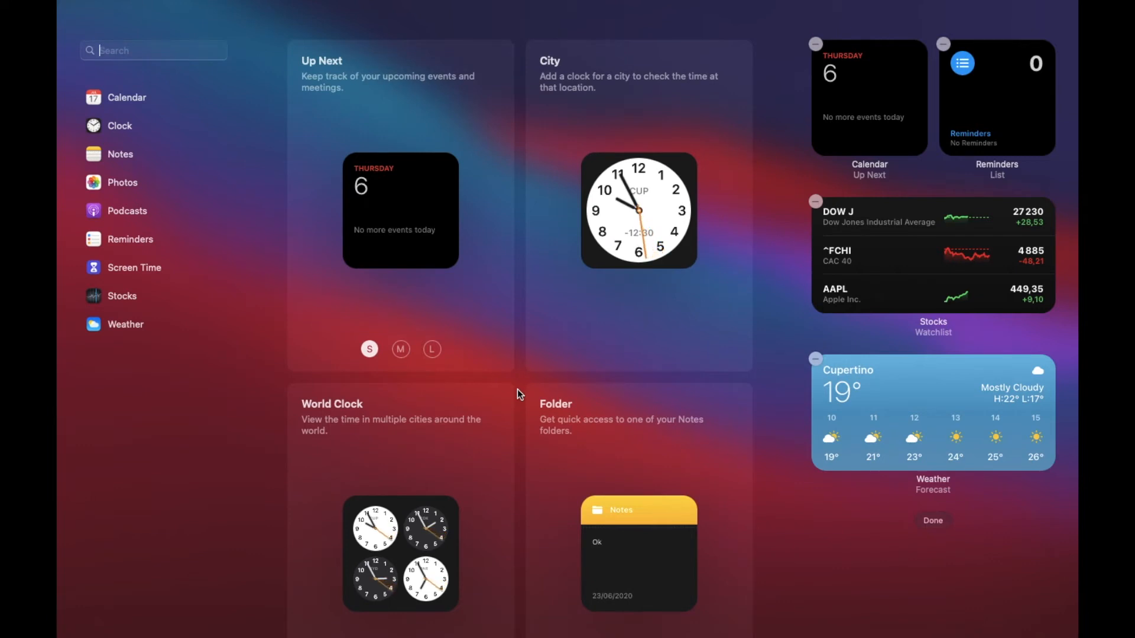
mouse_move(621, 337)
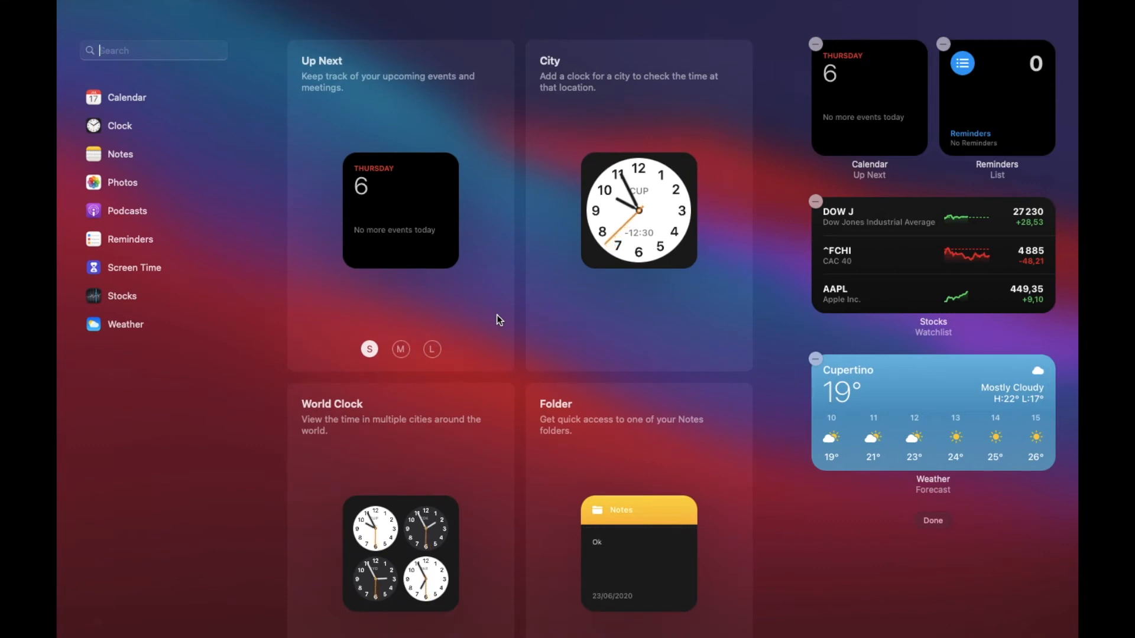
mouse_move(402, 305)
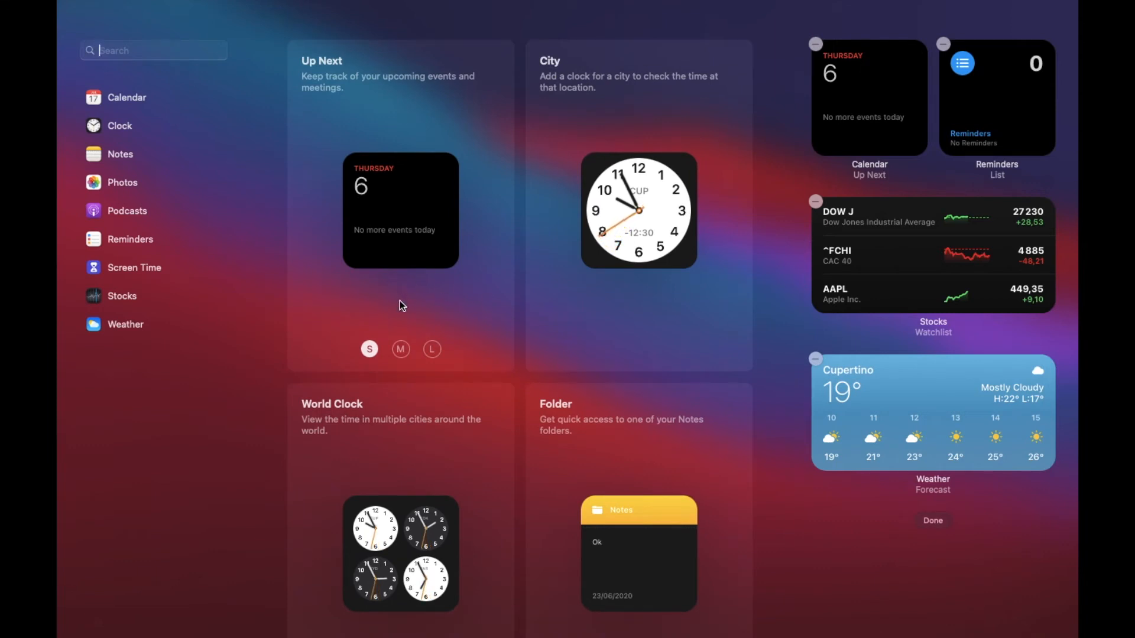
mouse_move(418, 341)
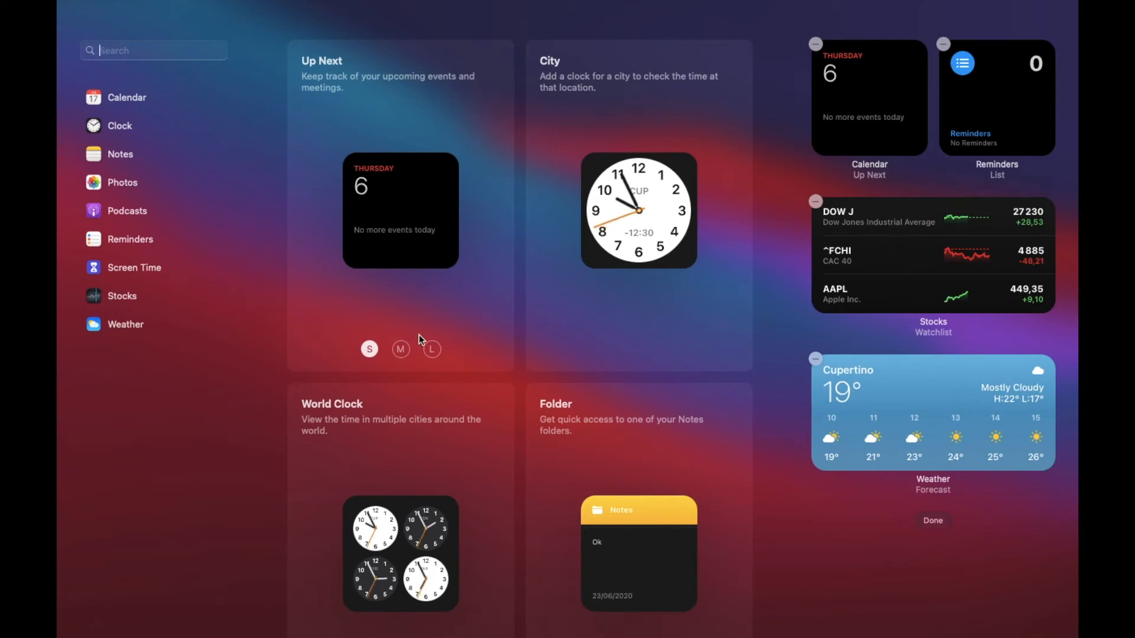
Preview the Calendar Up Next widget at medium, then large size before adding it
left_click(401, 350)
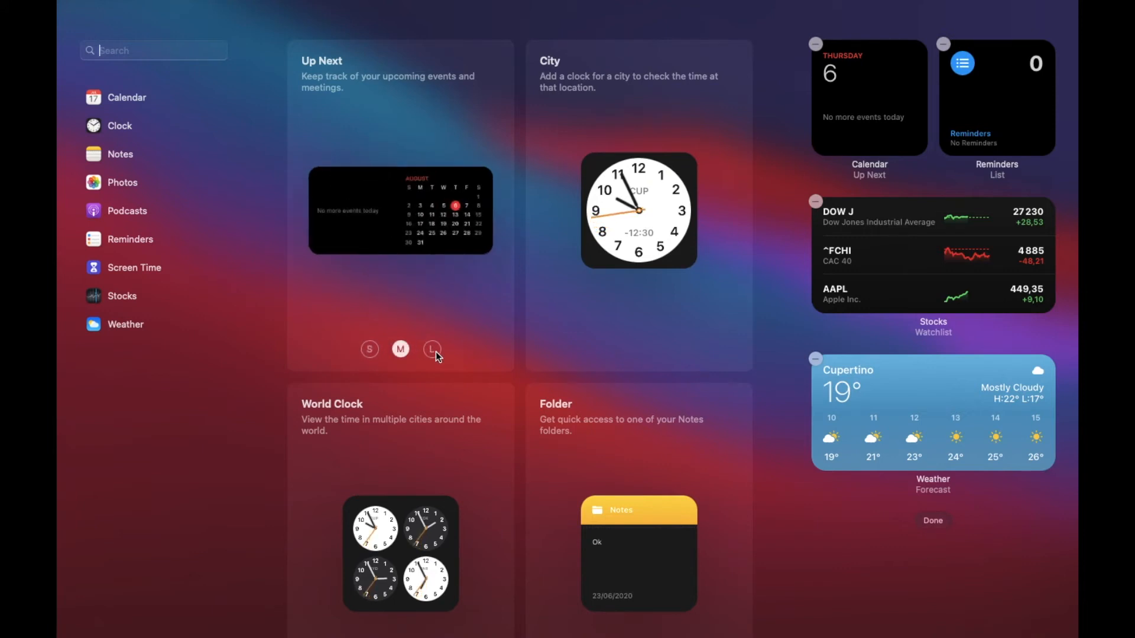
left_click(433, 348)
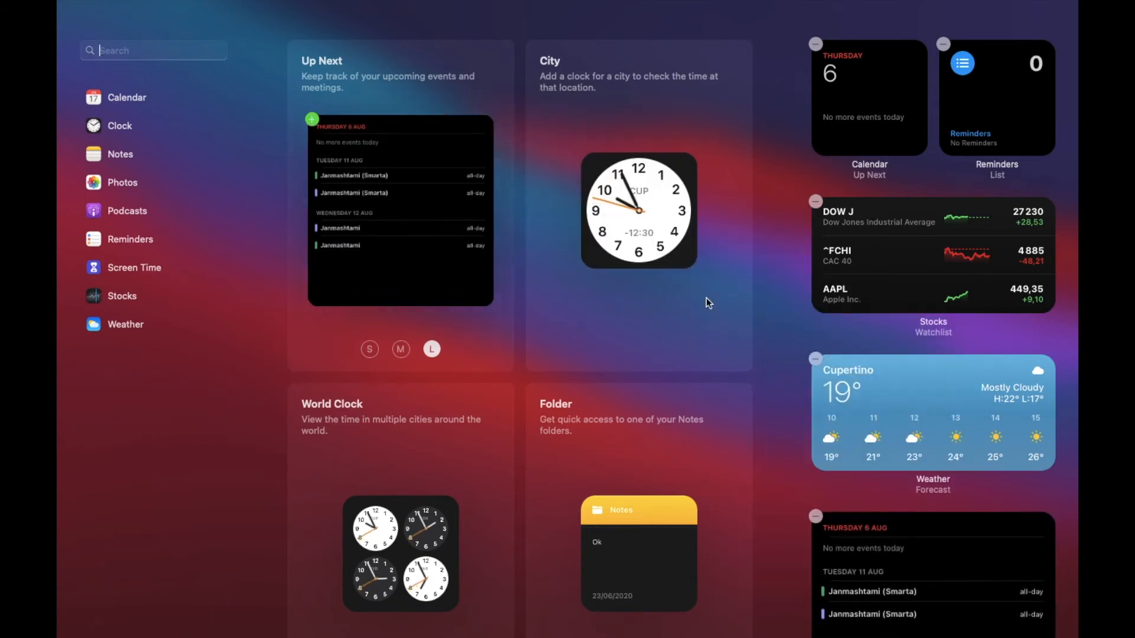
mouse_move(658, 190)
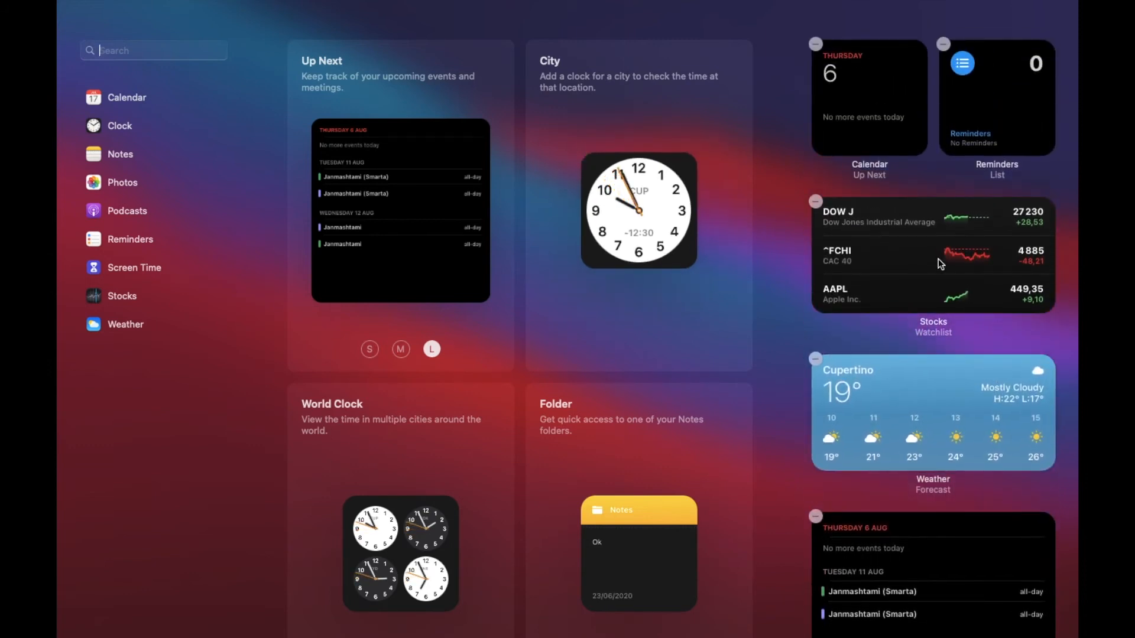
mouse_move(871, 95)
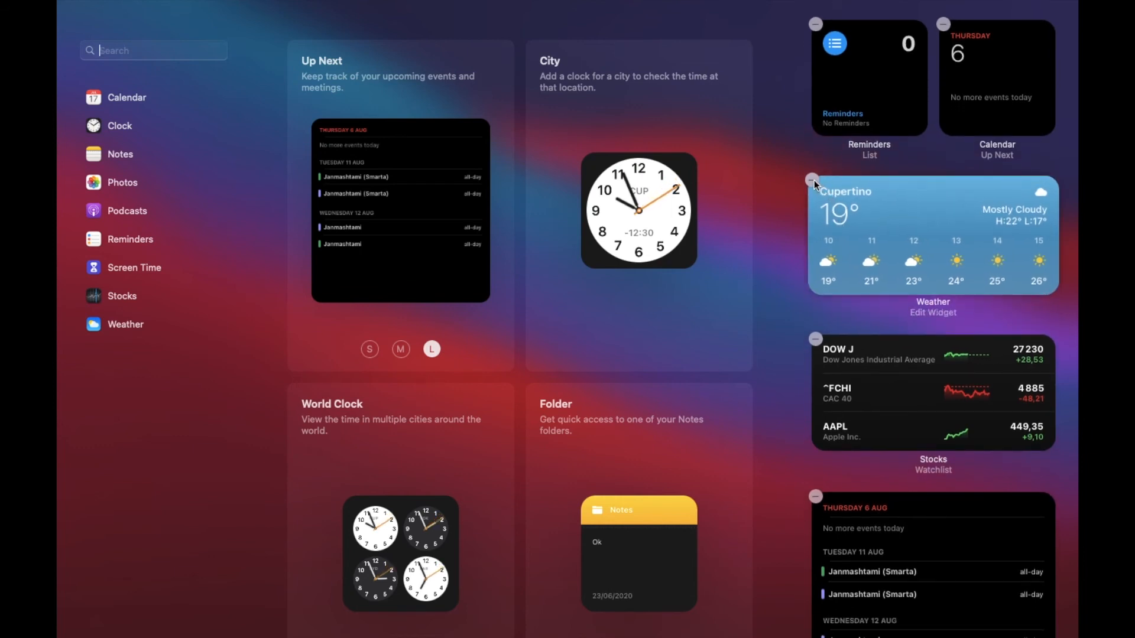
Remove the Weather widget and finish editing with Done
left_click(814, 180)
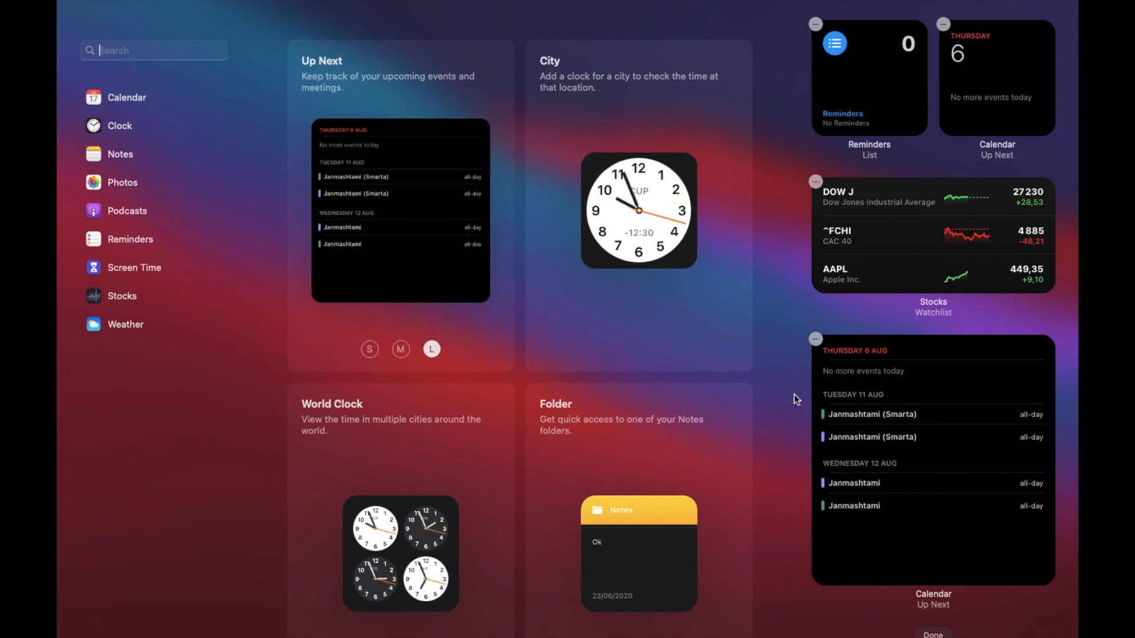
mouse_move(1012, 560)
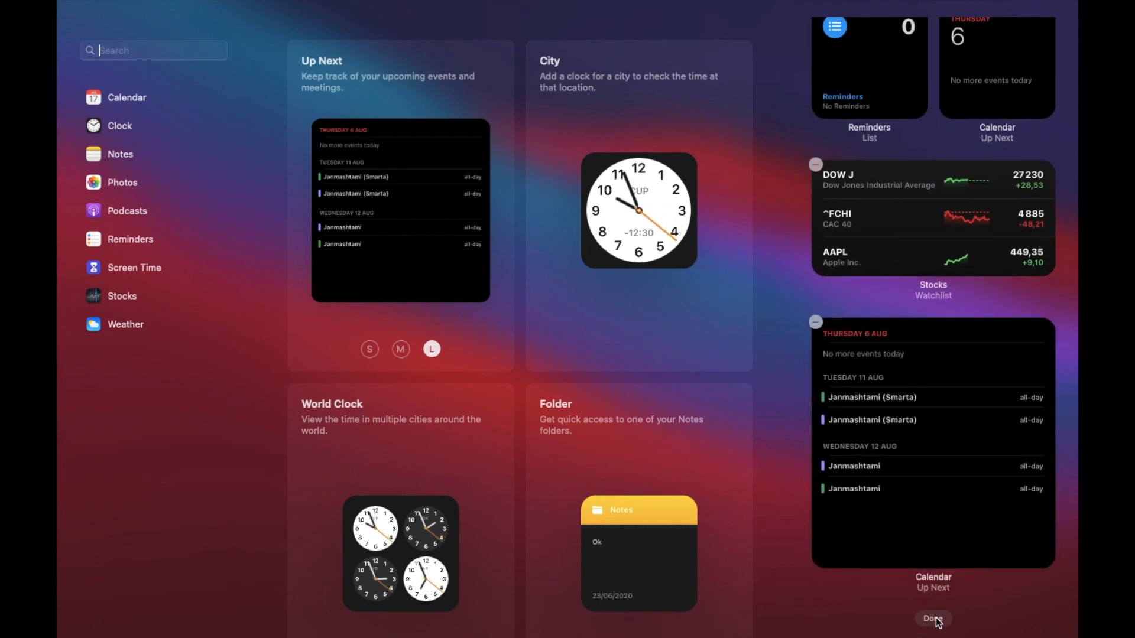
left_click(933, 618)
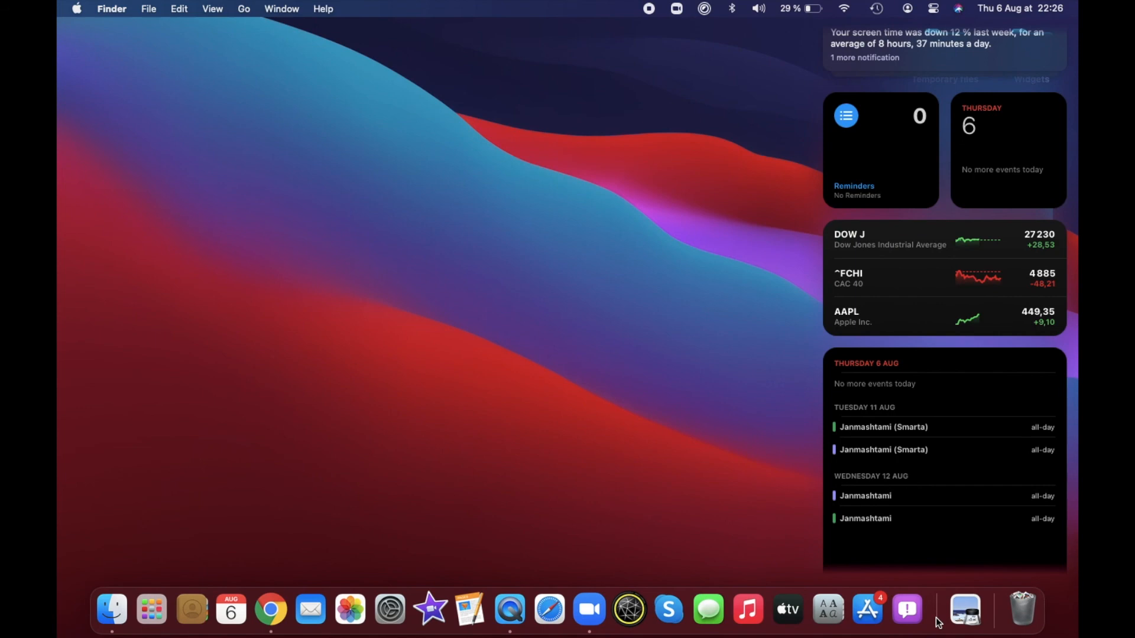